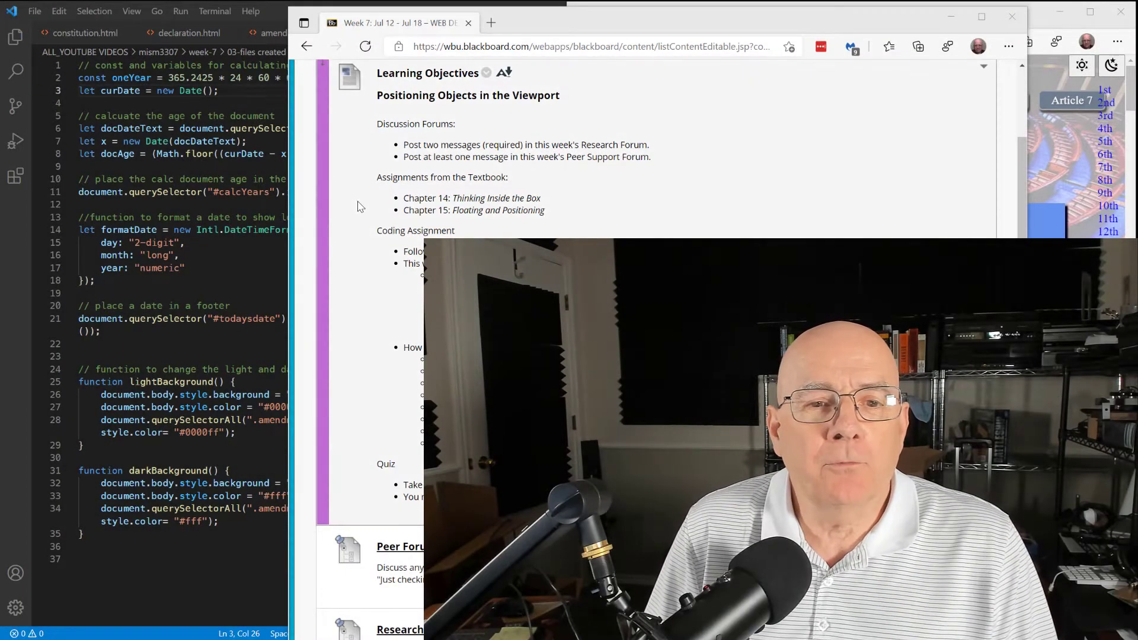
mouse_move(378, 138)
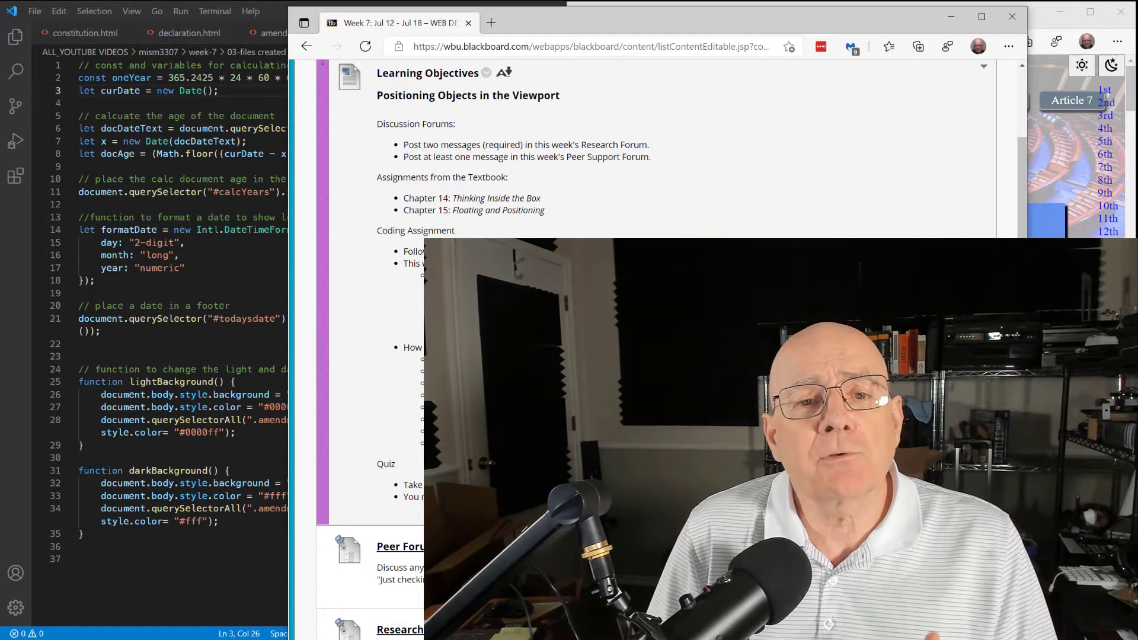
mouse_move(398, 155)
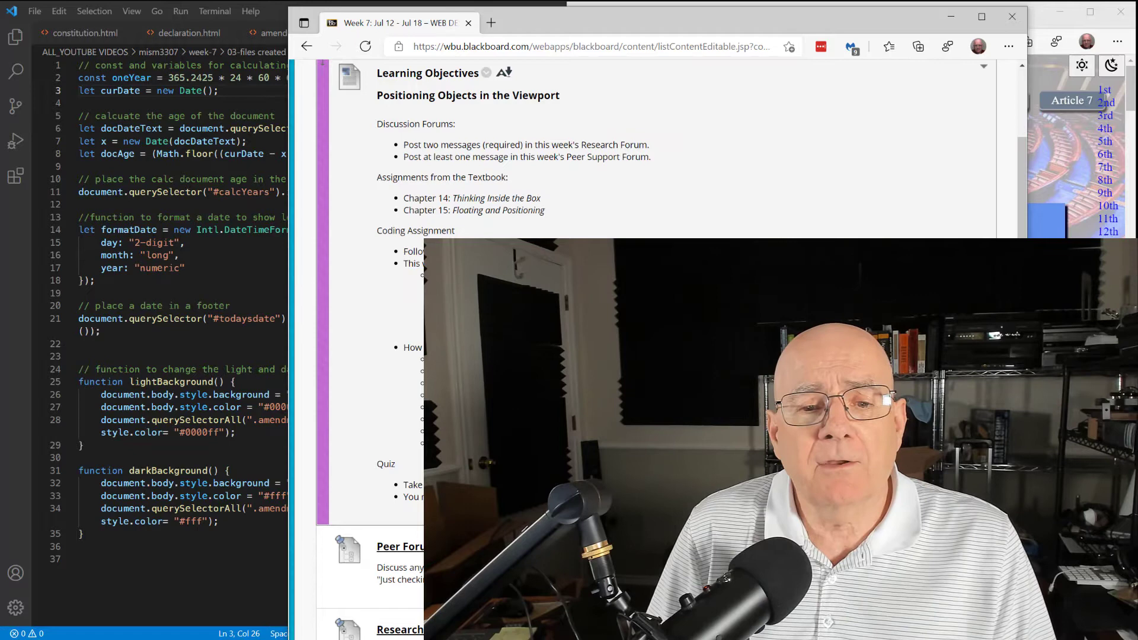
Step: Bring myscripts.js and the live Amendments page side by side, leaving the Blackboard page
double_click(385, 463)
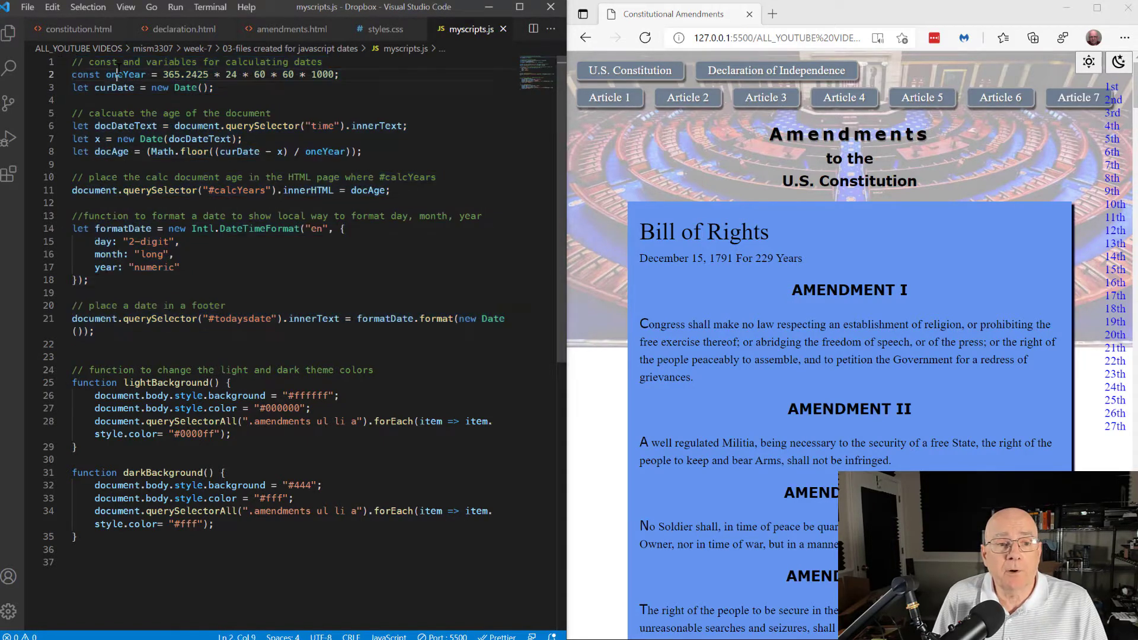
Step: Highlight the document-age code in myscripts.js and the matching 'For 229 Years' text on the page
double_click(125, 75)
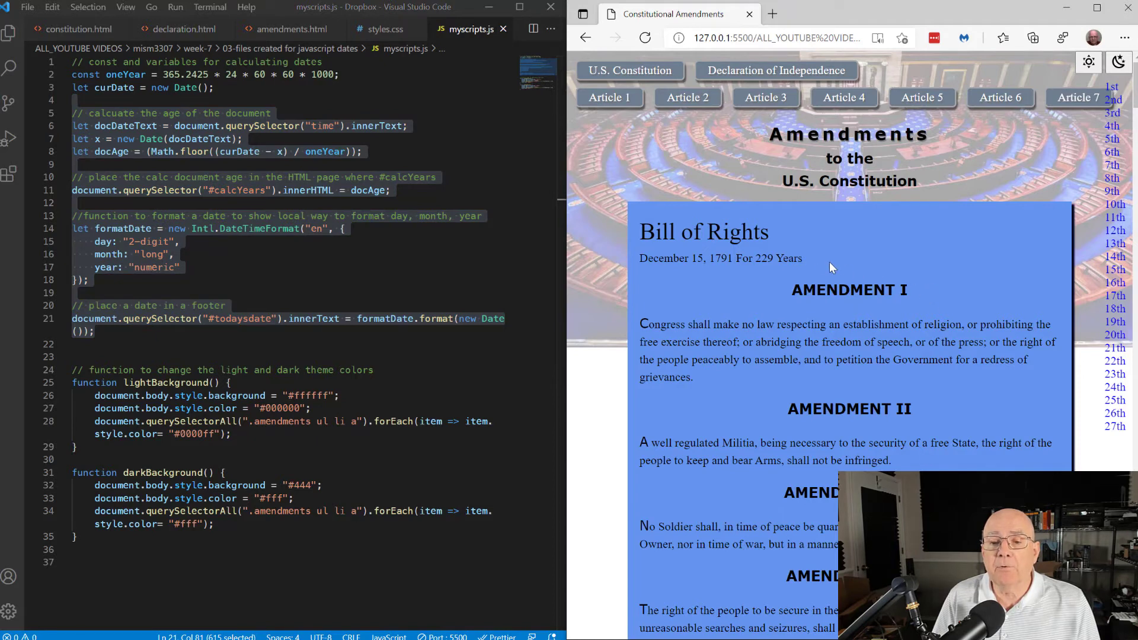
left_click_drag(735, 259, 802, 259)
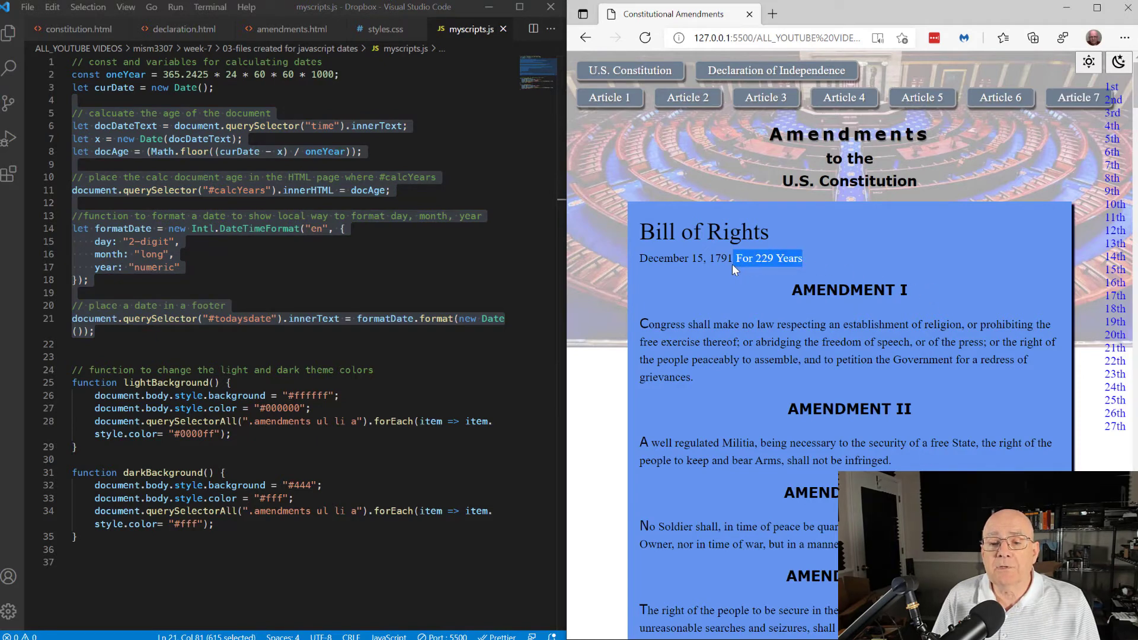
mouse_move(707, 374)
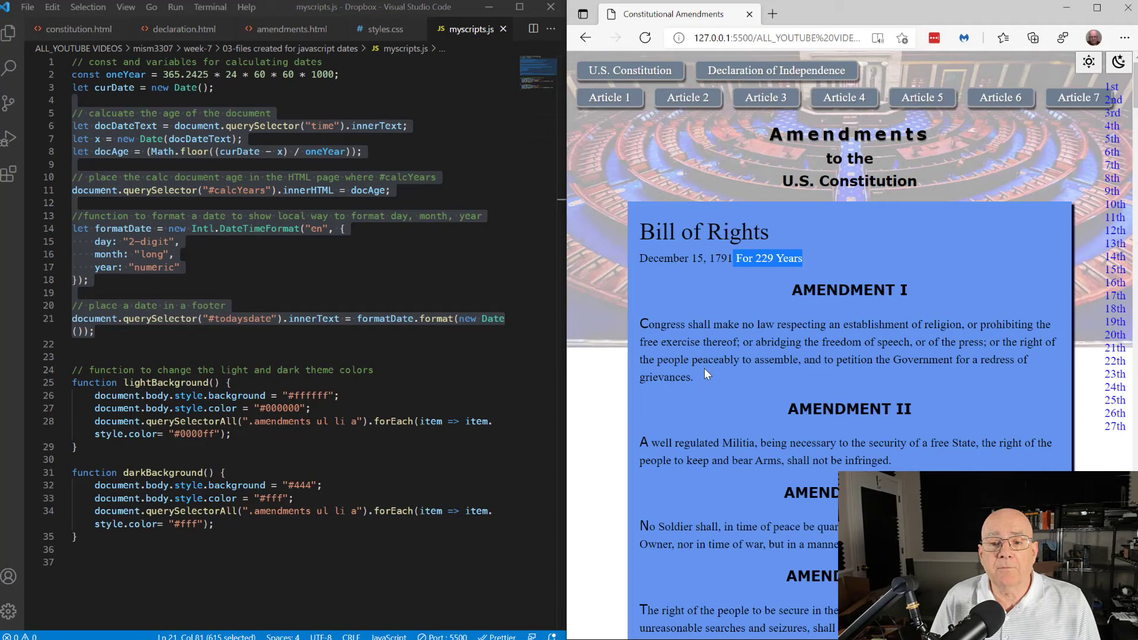
mouse_move(703, 384)
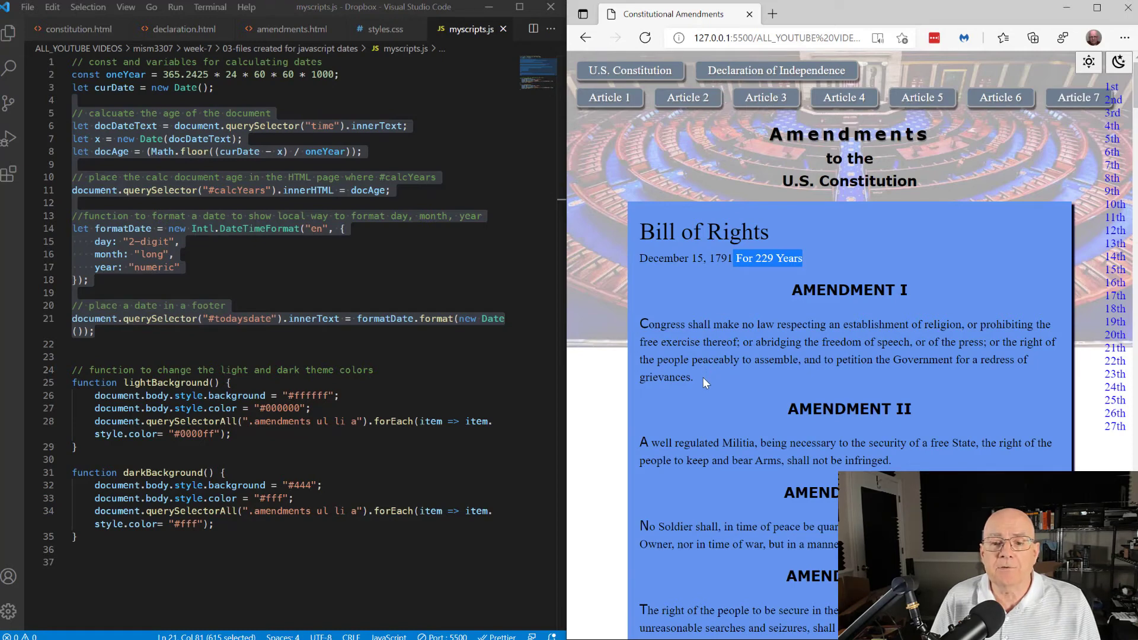